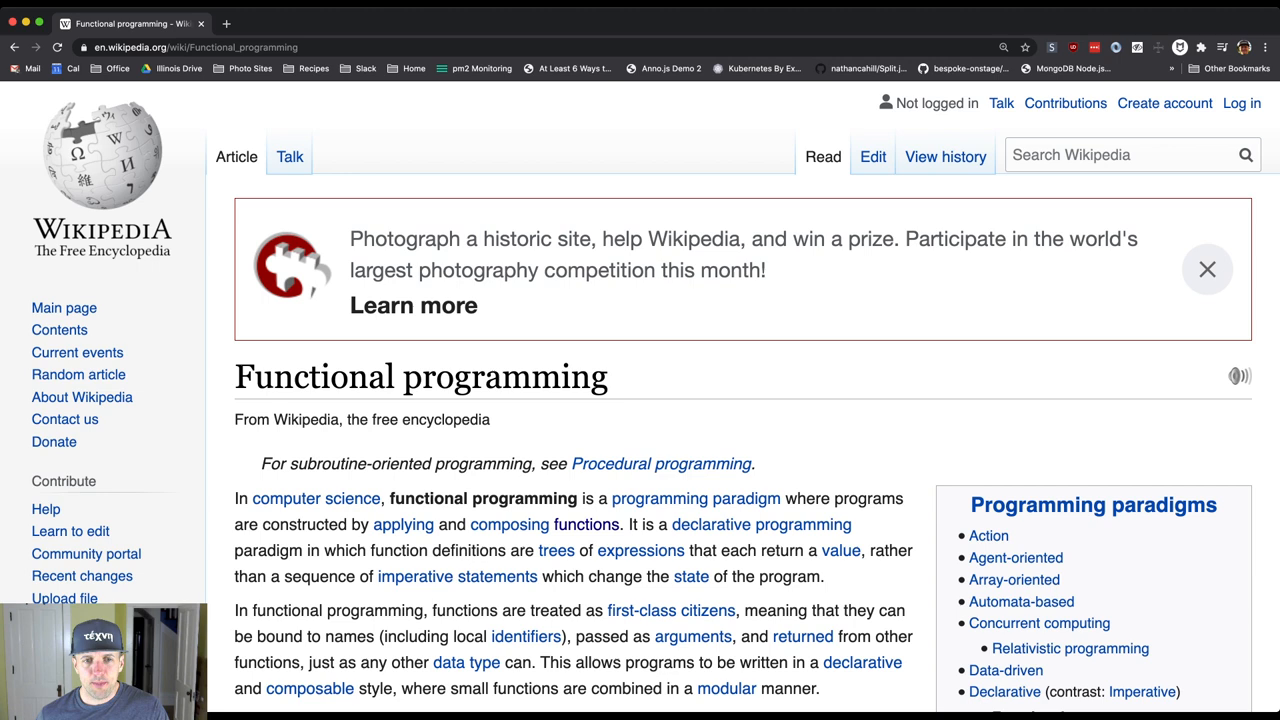
{"action": "scroll", "scroll_direction": "down", "scroll_amount": 3}
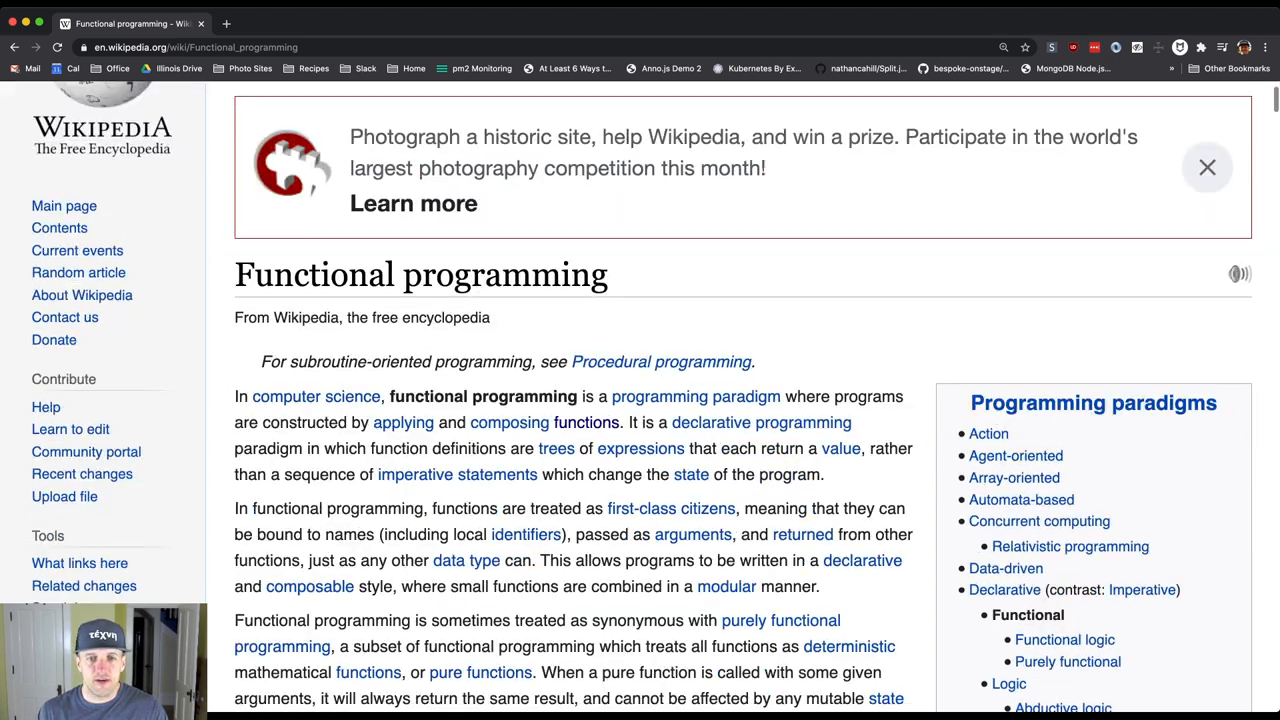
{"action": "scroll", "scroll_direction": "down", "scroll_amount": 3}
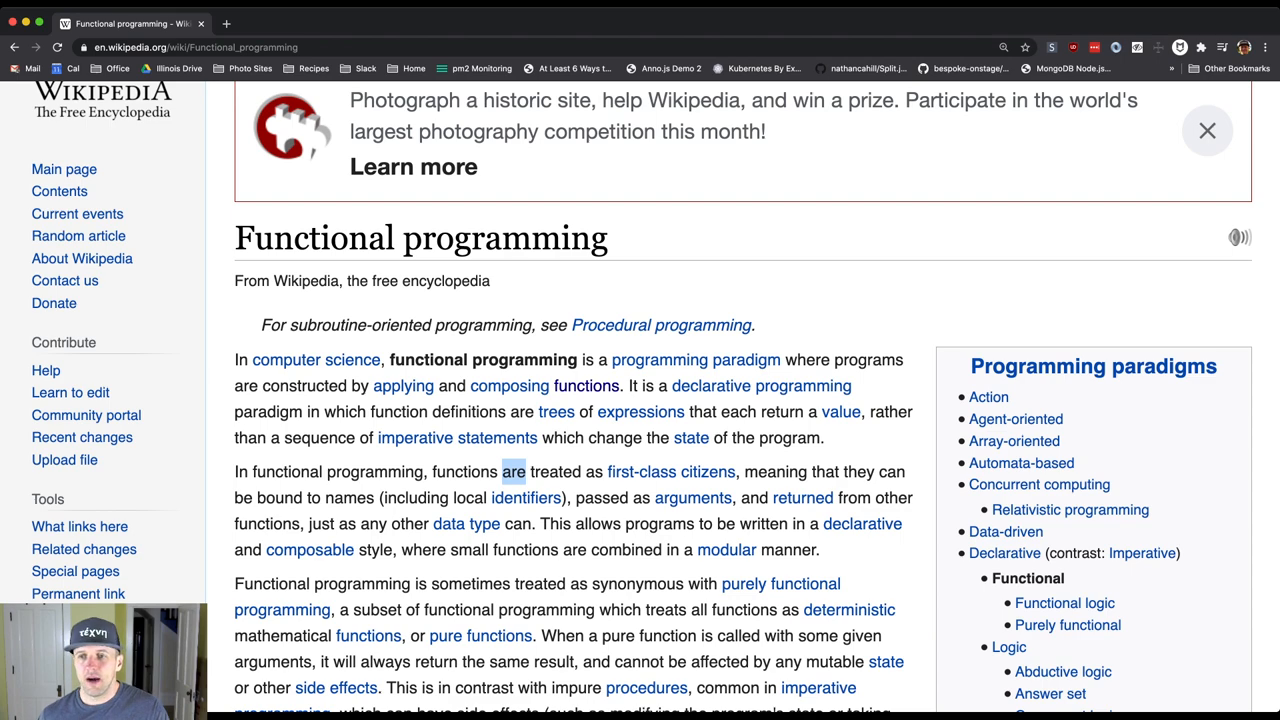
{"action": "scroll", "scroll_direction": "down", "scroll_amount": 3}
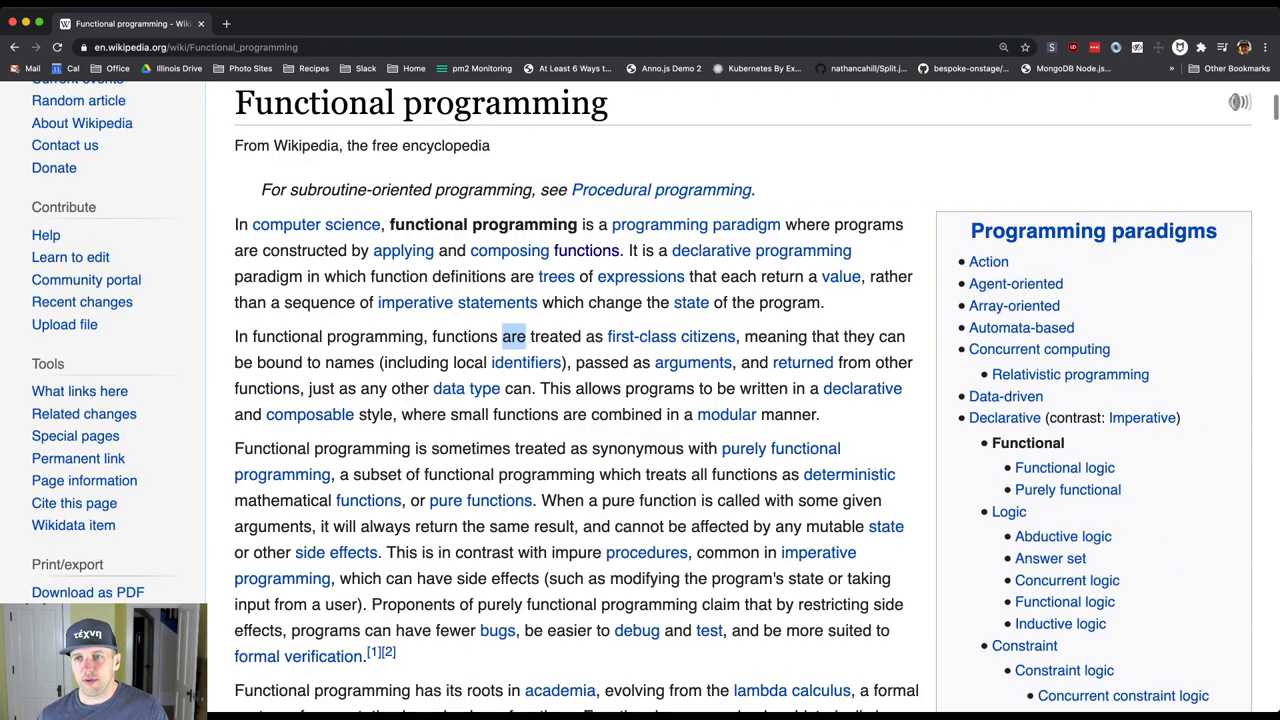
{"action": "scroll", "scroll_direction": "down", "scroll_amount": 3}
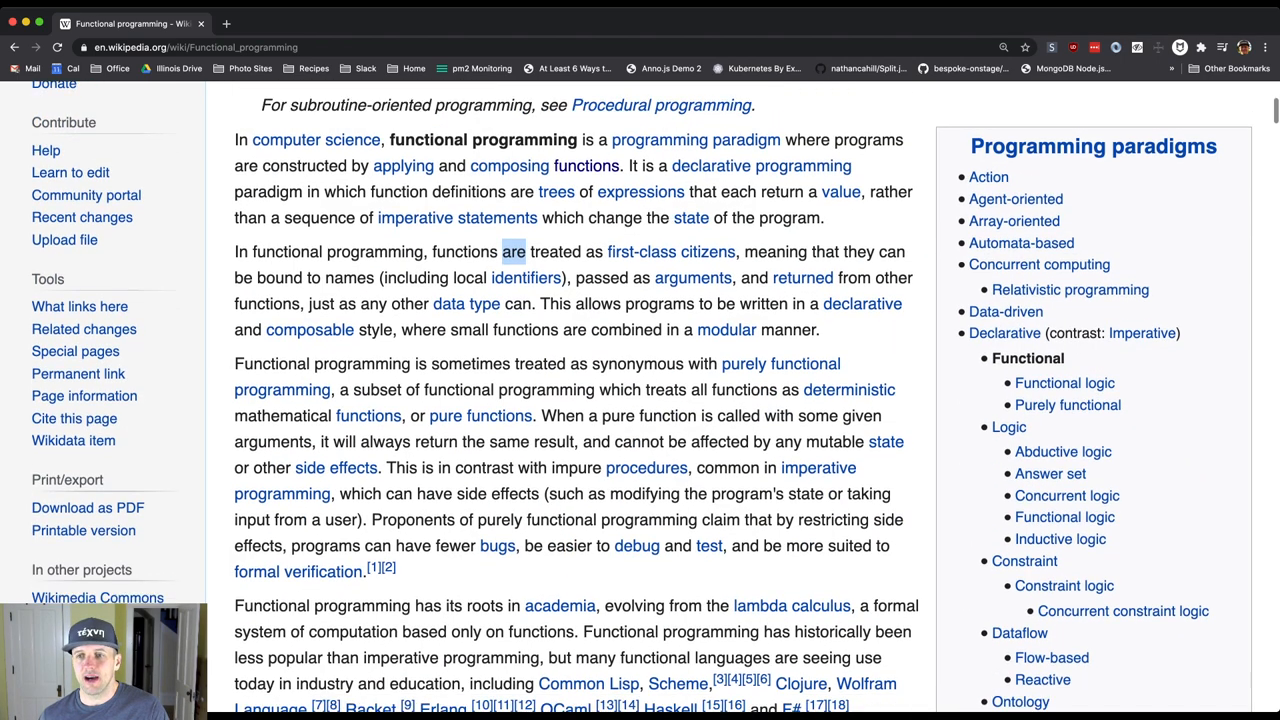
{"action": "scroll", "scroll_direction": "down", "scroll_amount": 3}
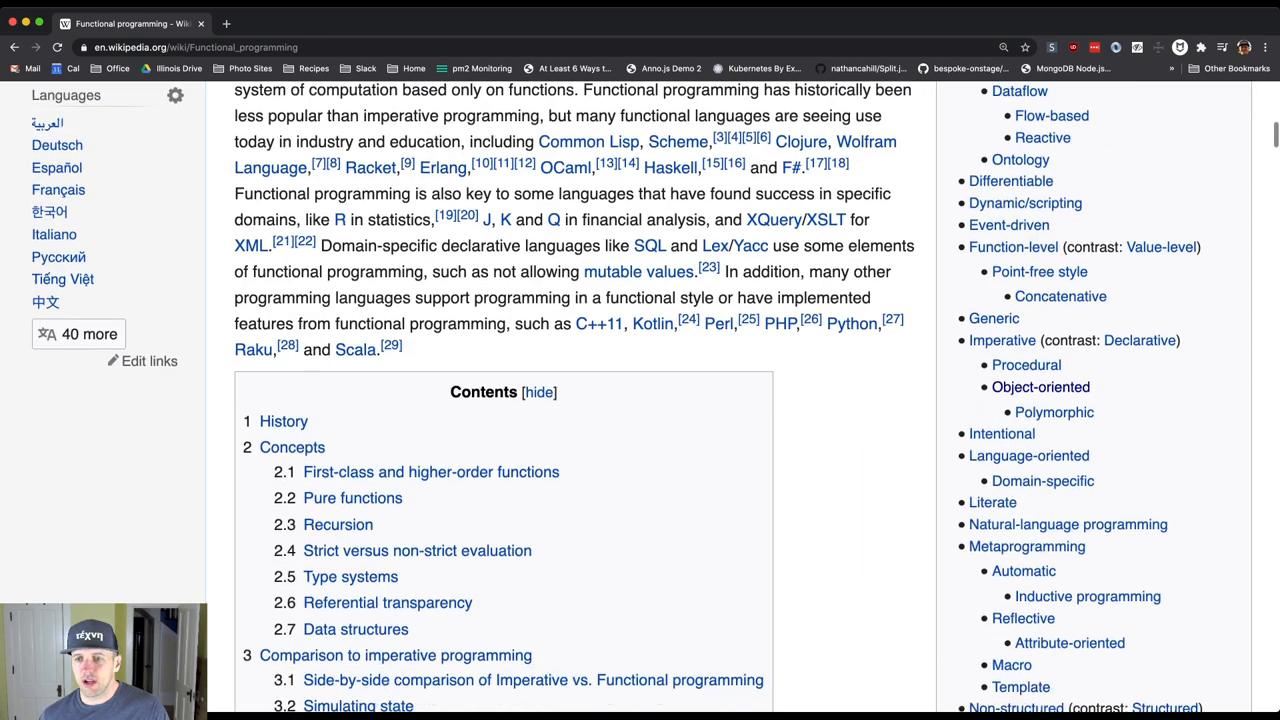
{"action": "scroll", "scroll_direction": "down", "scroll_amount": 3}
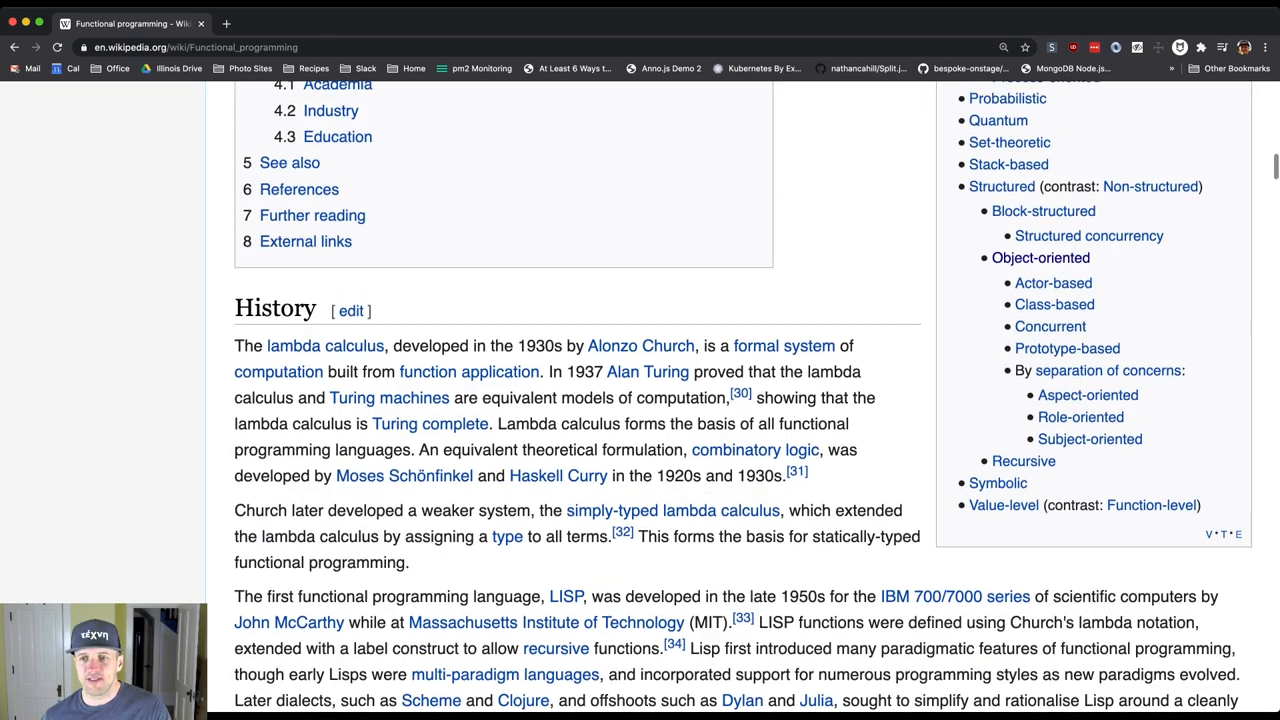
{"action": "scroll", "scroll_direction": "up", "scroll_amount": 3}
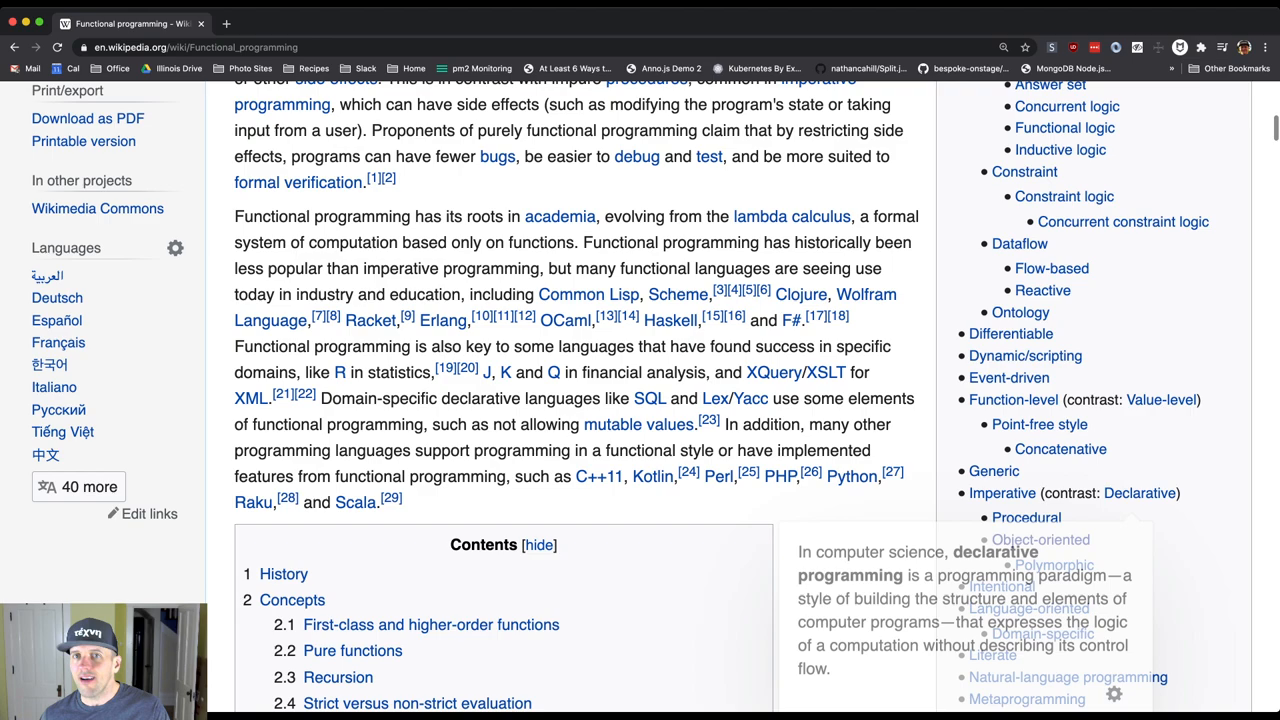
{"action": "scroll", "scroll_direction": "up", "scroll_amount": 3}
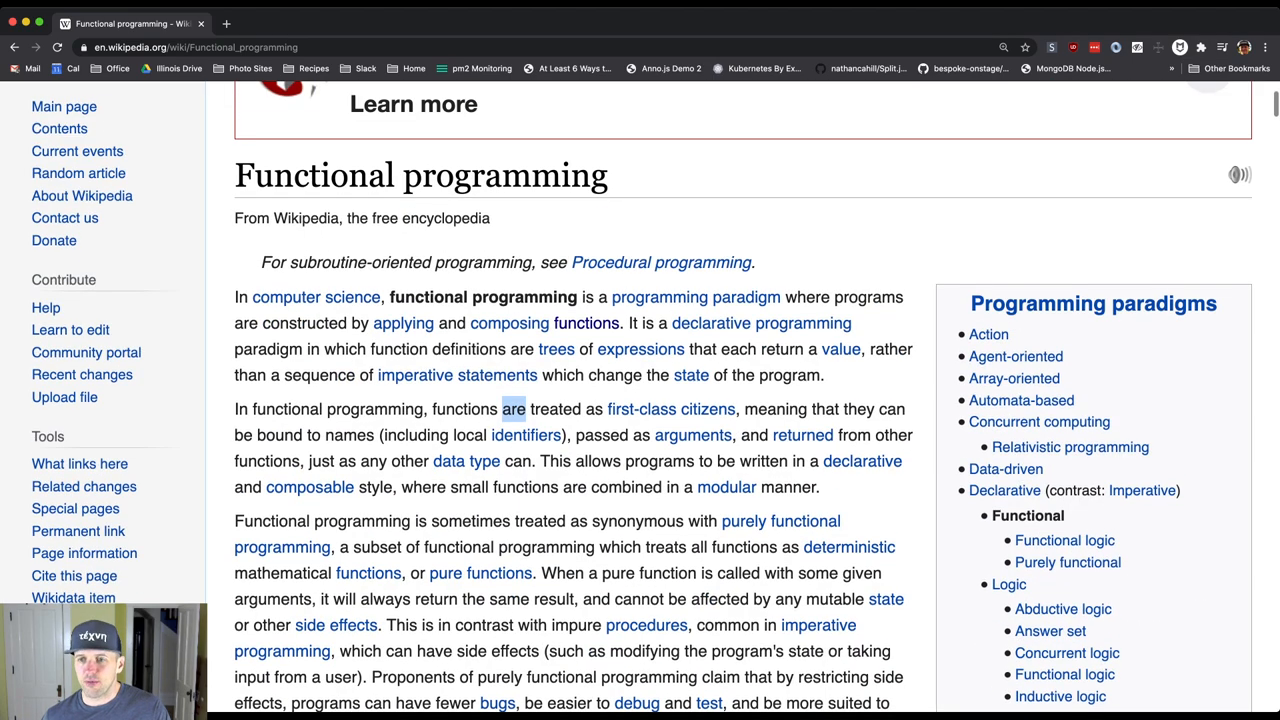
{"action": "scroll", "scroll_direction": "down", "scroll_amount": 3}
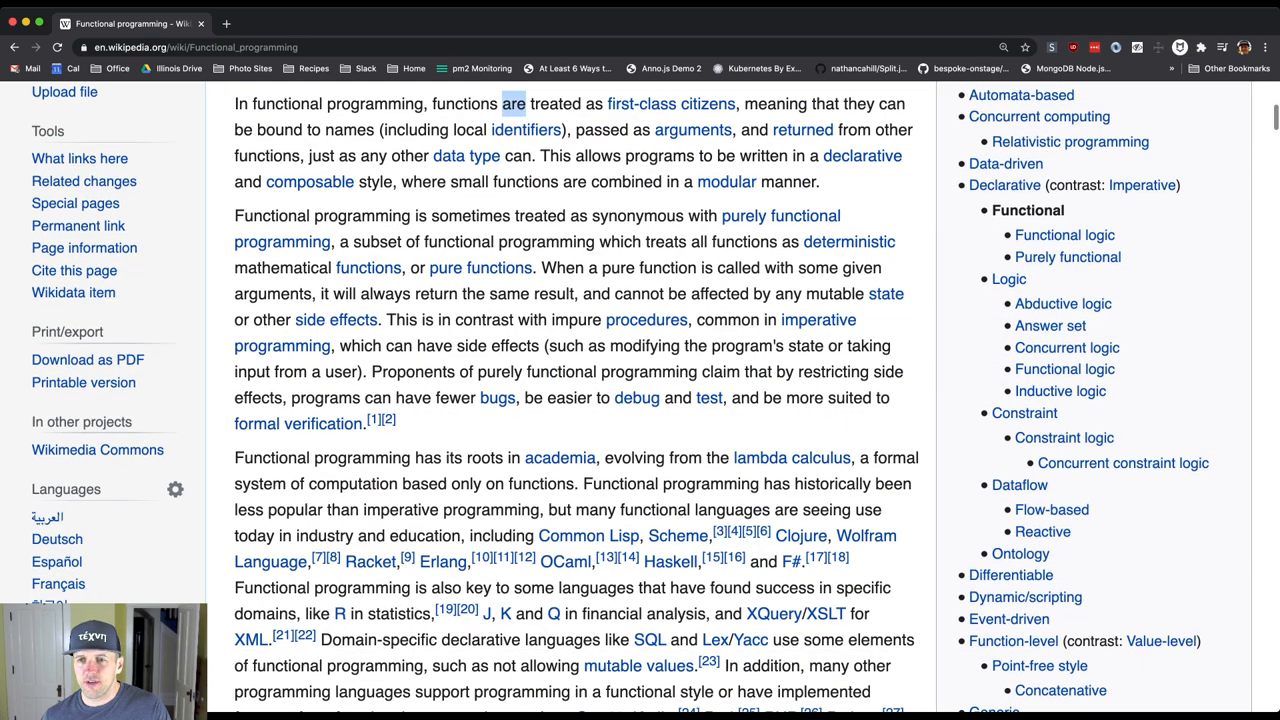
{"action": "scroll", "scroll_direction": "down", "scroll_amount": 3}
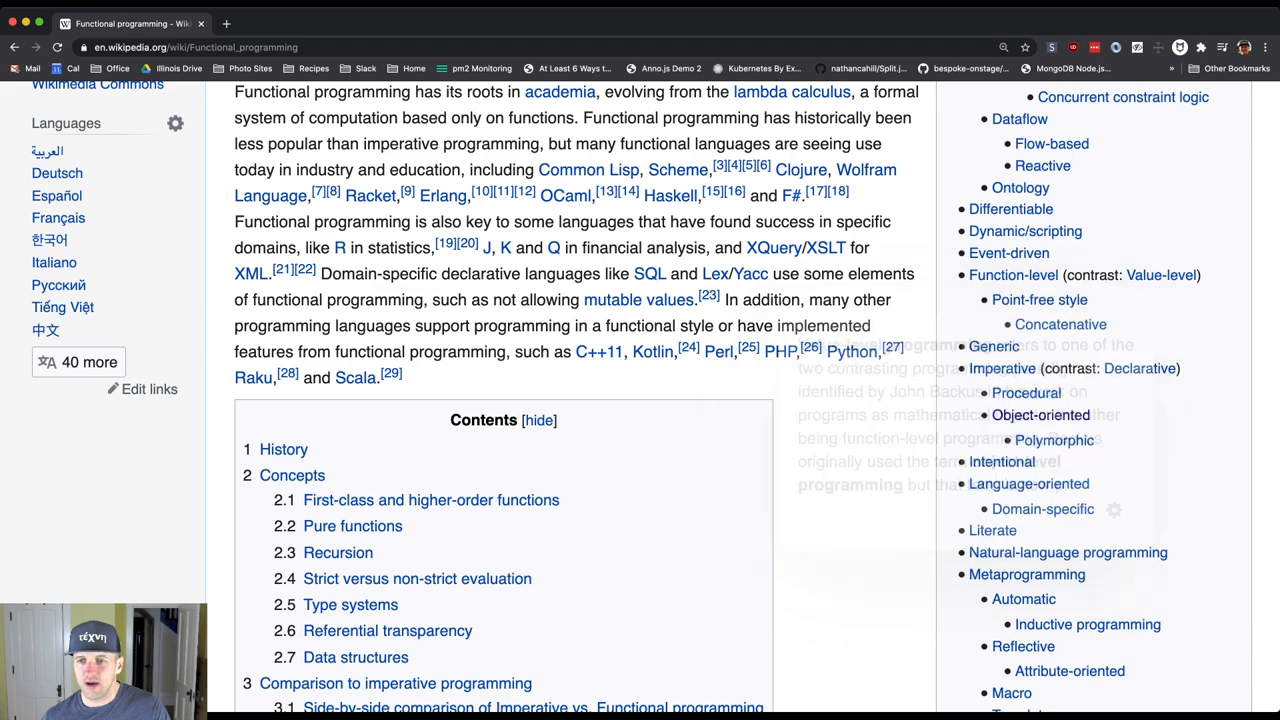
{"action": "scroll", "scroll_direction": "down", "scroll_amount": 3}
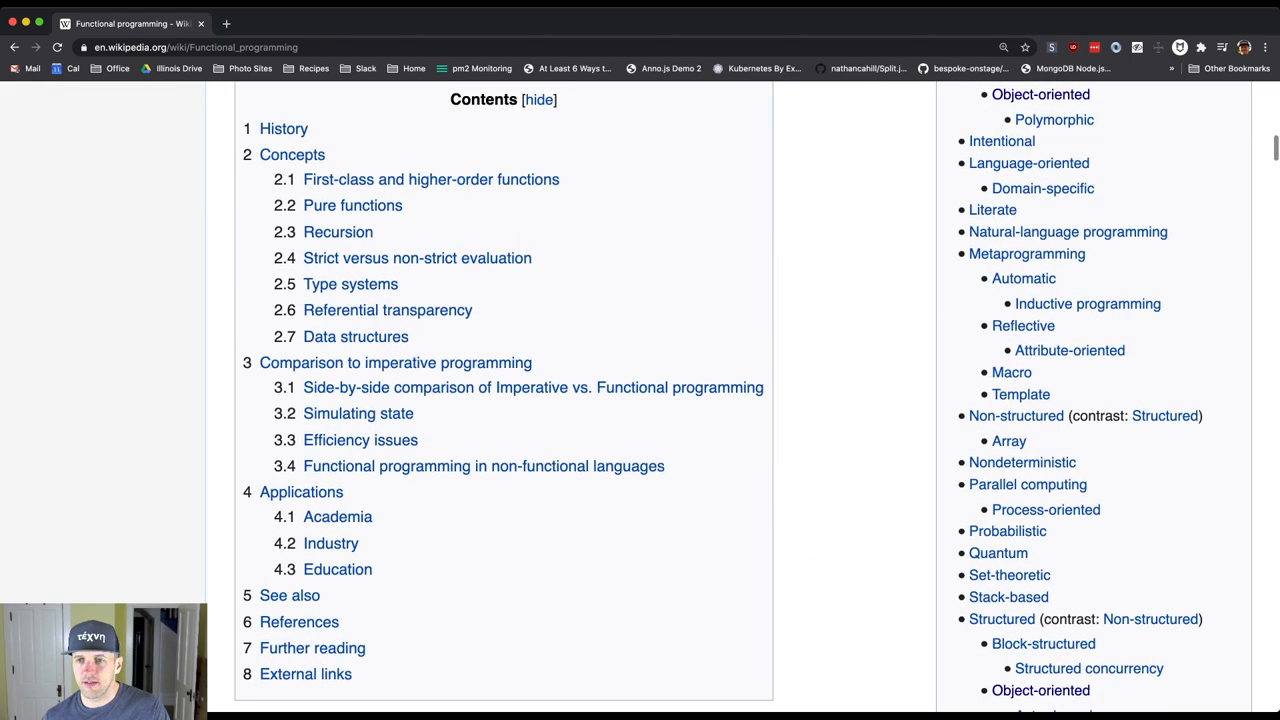
{"action": "scroll", "scroll_direction": "up", "scroll_amount": 3}
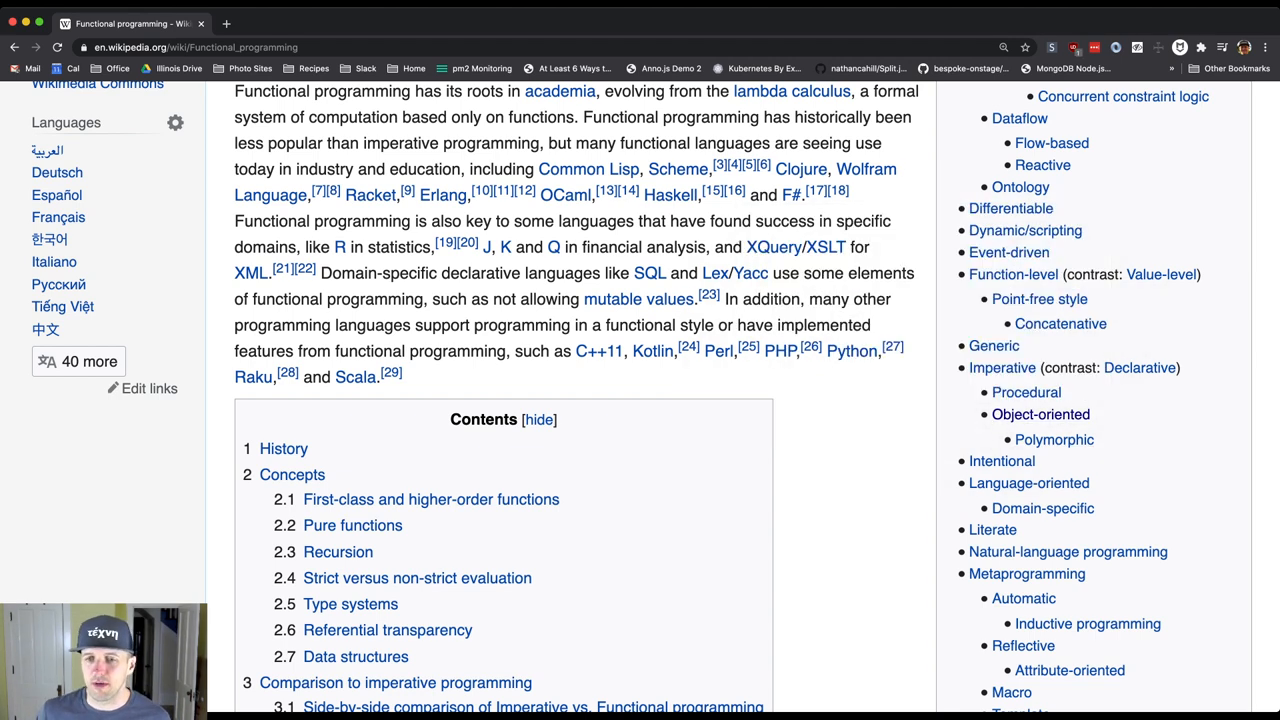
{"action": "mouse_move", "coordinate": [1026, 392]}
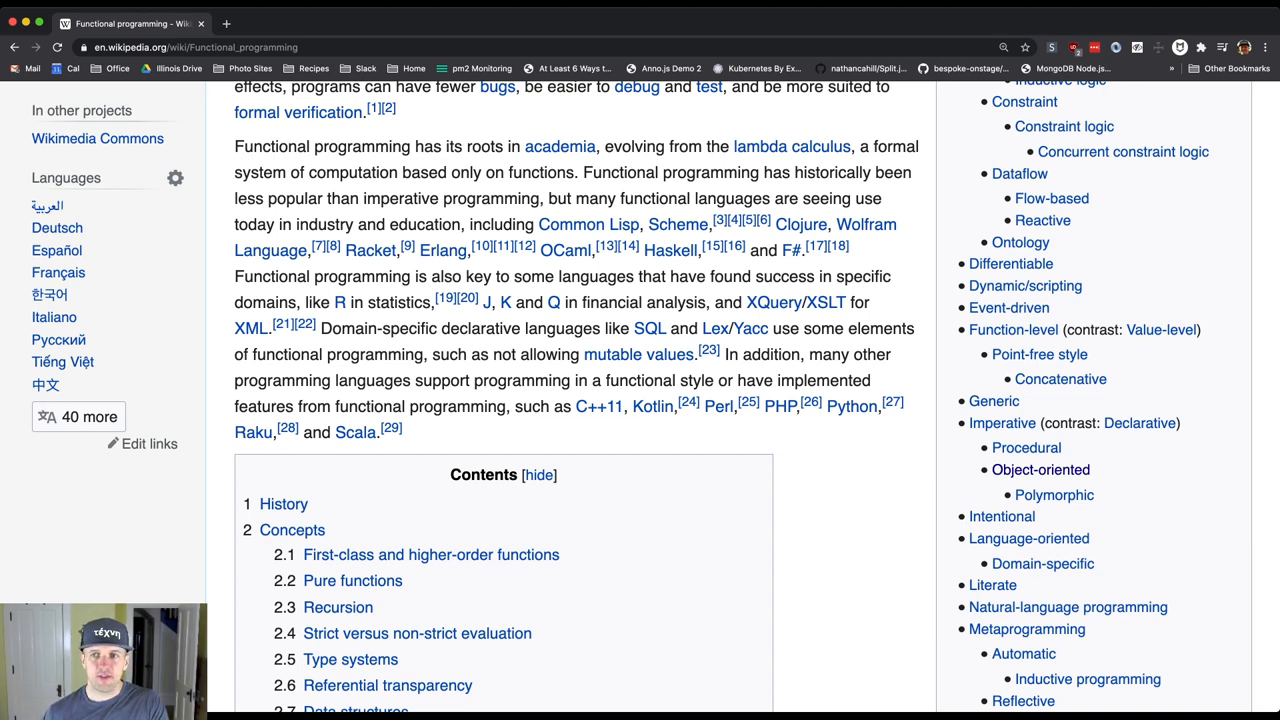
{"action": "scroll", "scroll_direction": "up", "scroll_amount": 3}
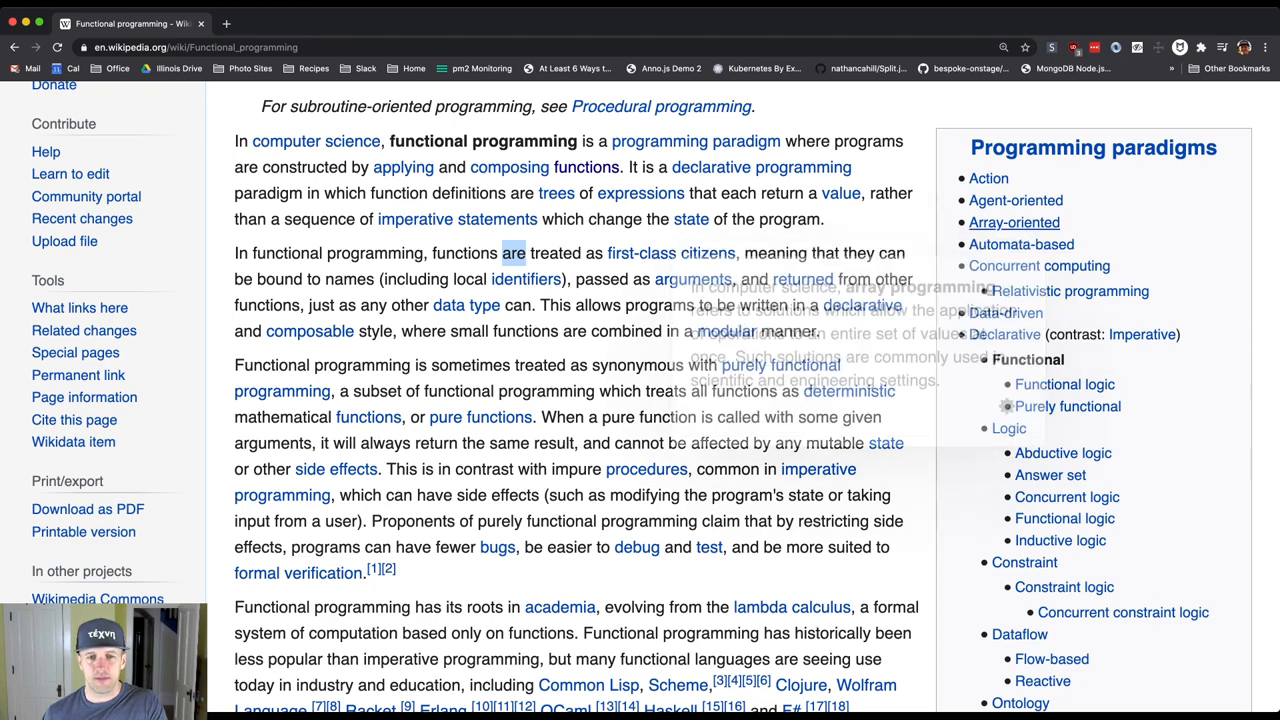
{"action": "left_click", "coordinate": [1012, 222]}
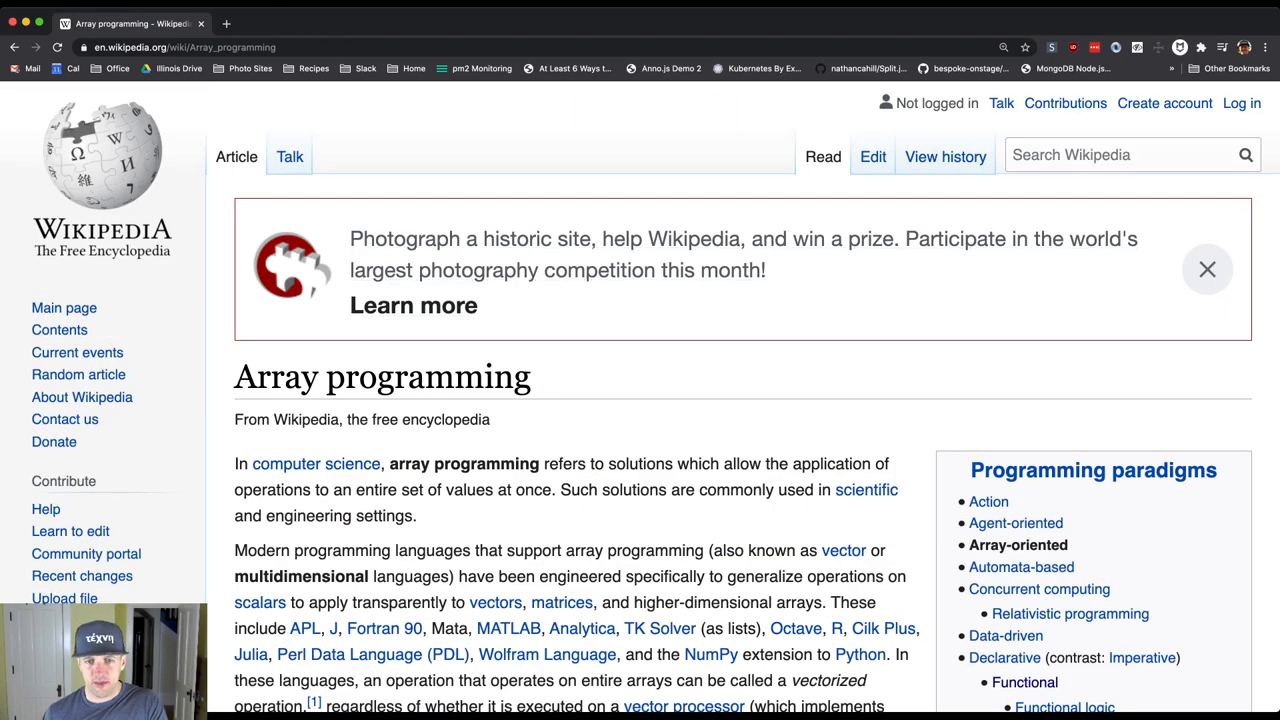
{"action": "scroll", "scroll_direction": "down", "scroll_amount": 3}
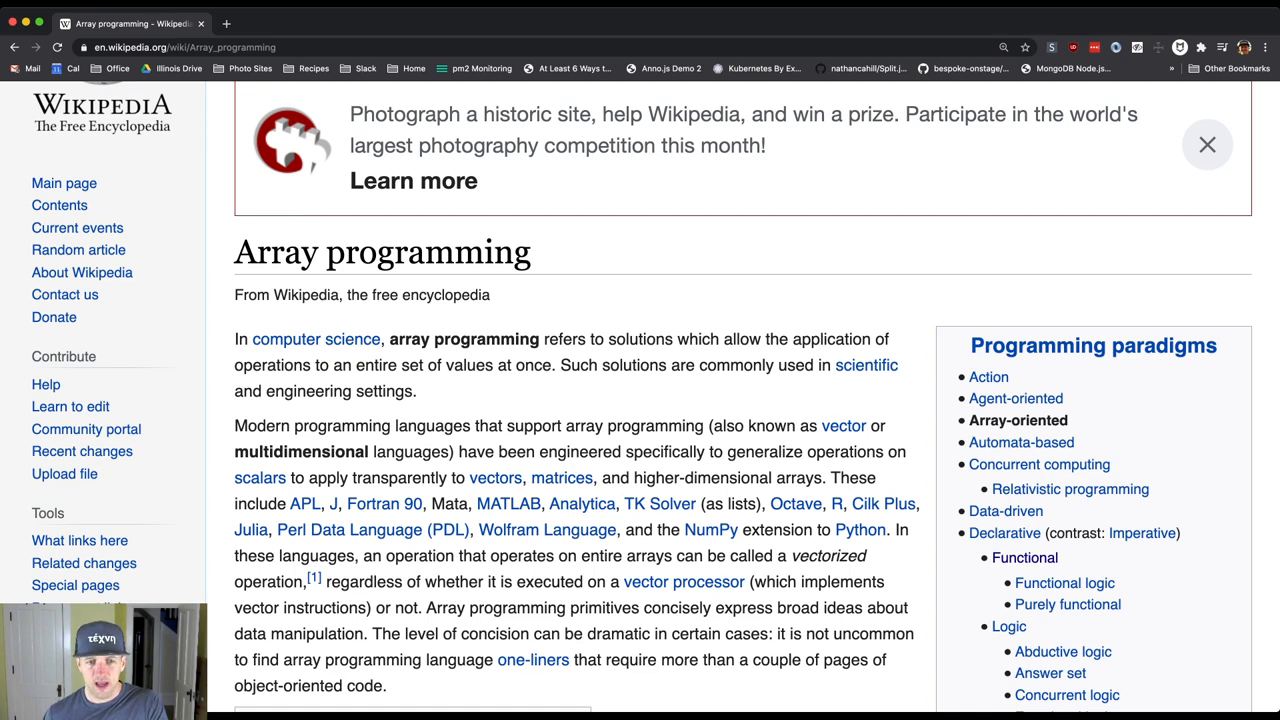
{"action": "mouse_move", "coordinate": [304, 504]}
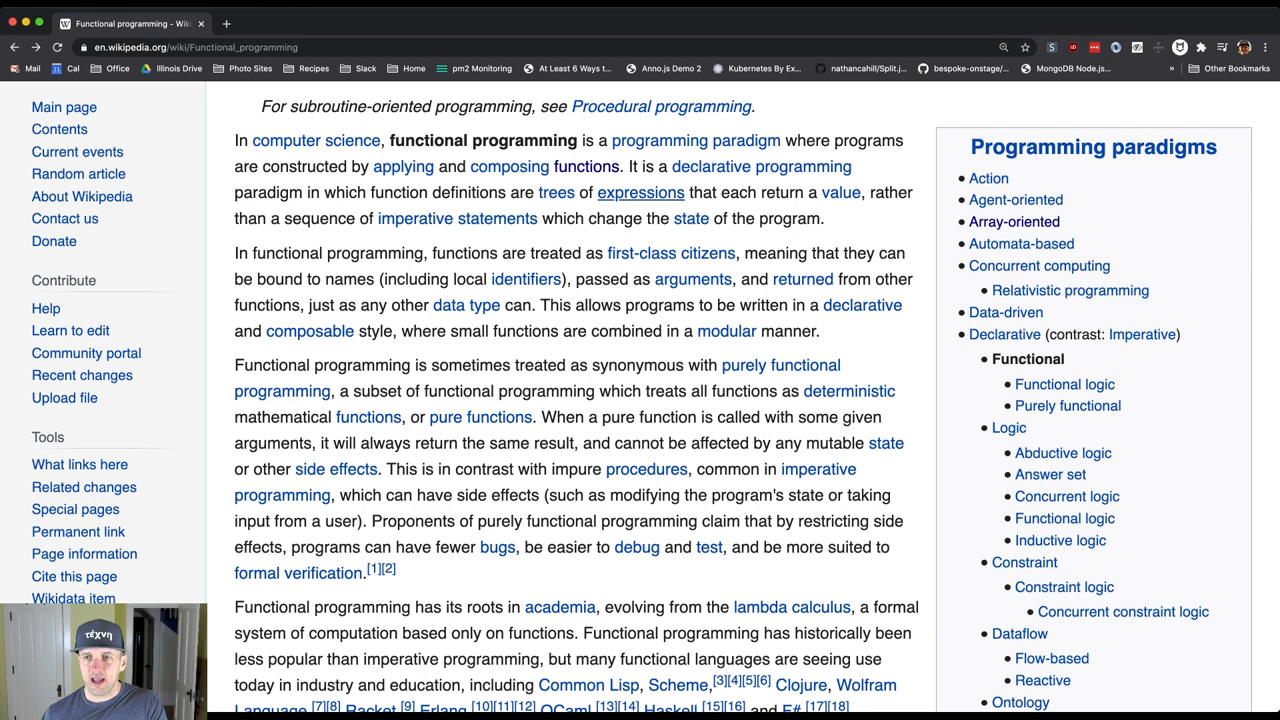
{"action": "scroll", "scroll_direction": "down", "scroll_amount": 3}
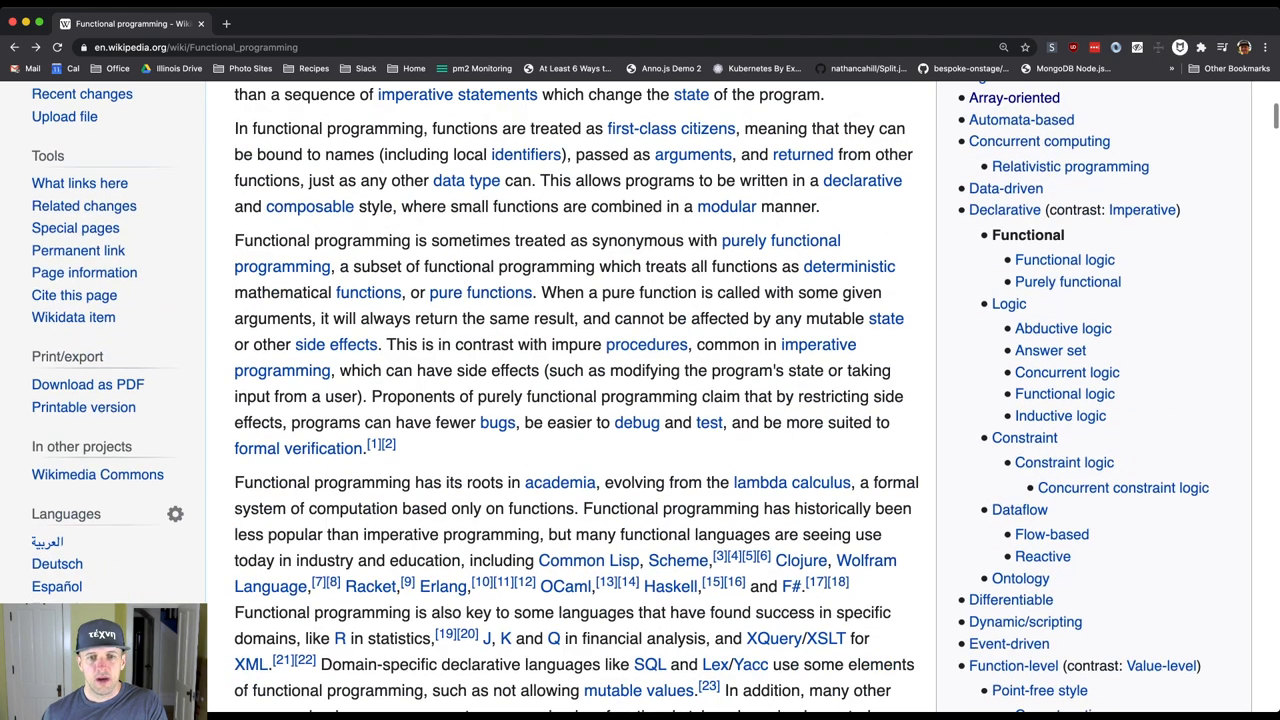
{"action": "scroll", "scroll_direction": "down", "scroll_amount": 3}
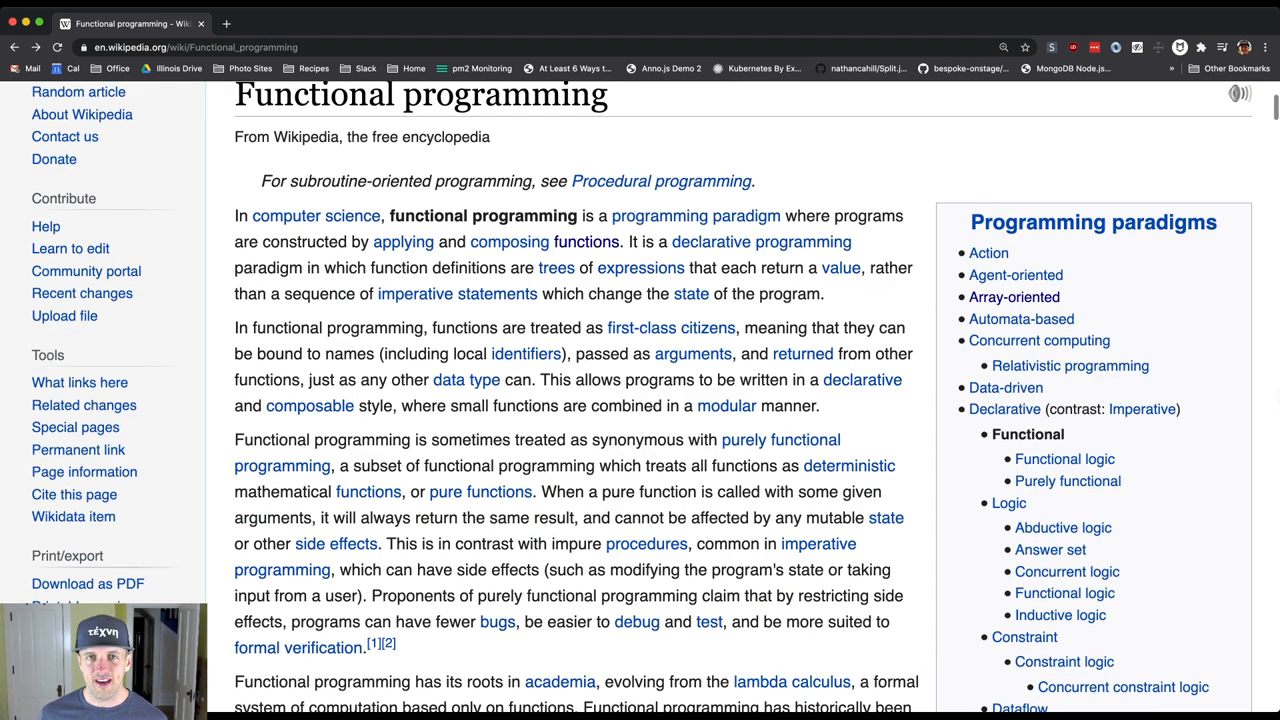
{"action": "scroll", "scroll_direction": "up", "scroll_amount": 3}
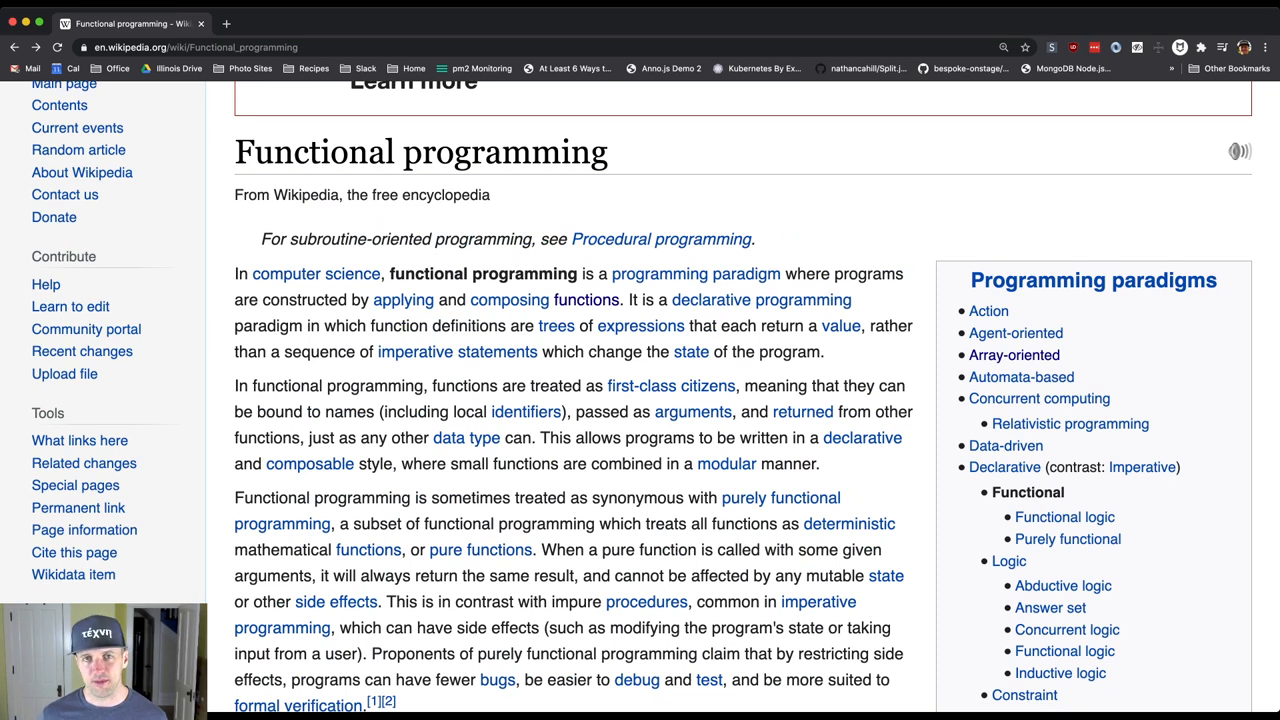